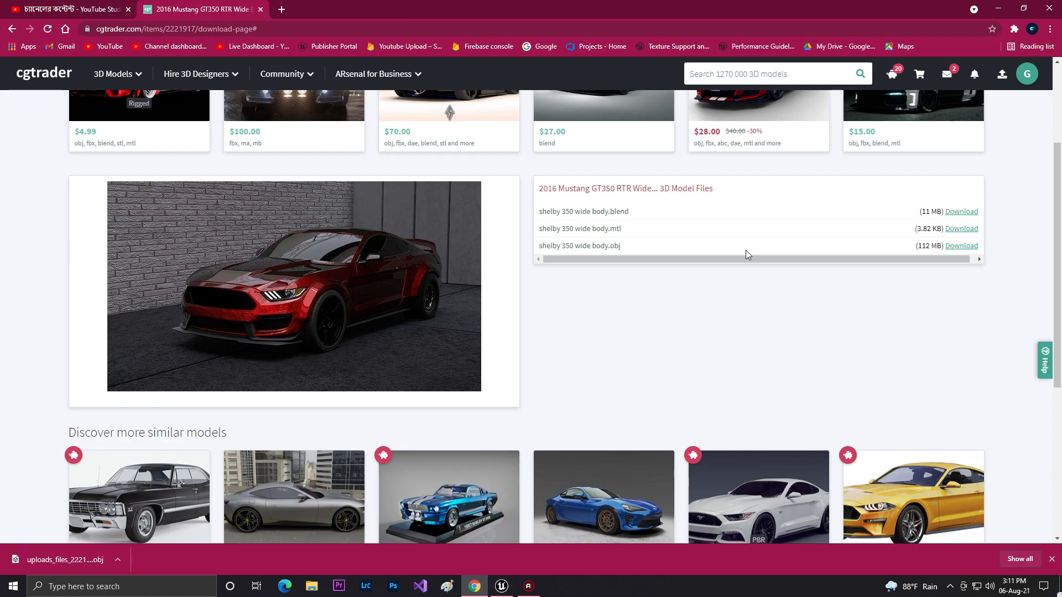
mouse_move(110, 137)
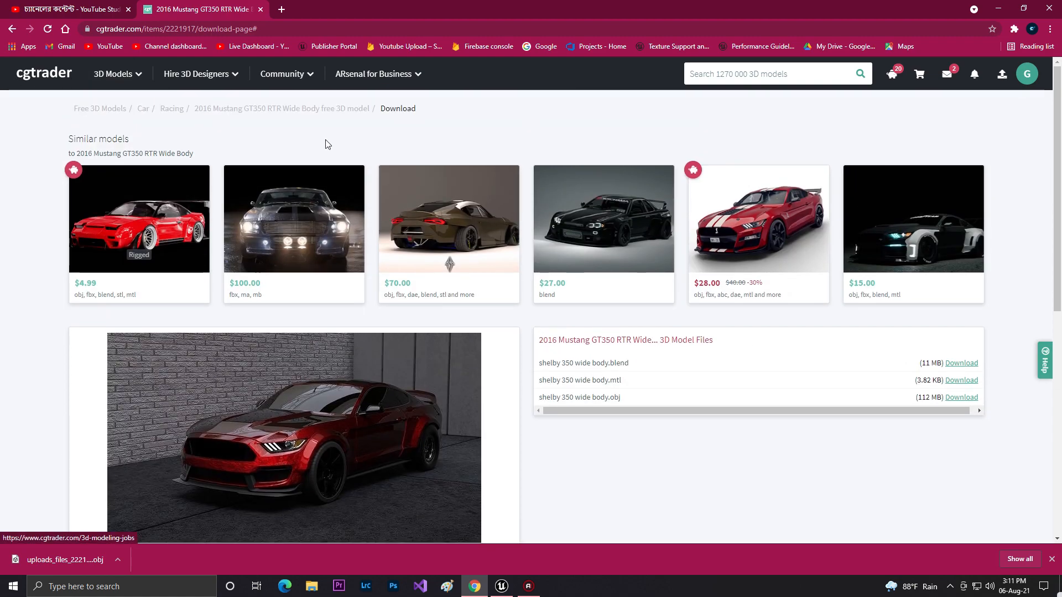
Pick the VehicleAdvanced game template with Blueprint defaults and create the project
scroll("down", 3)
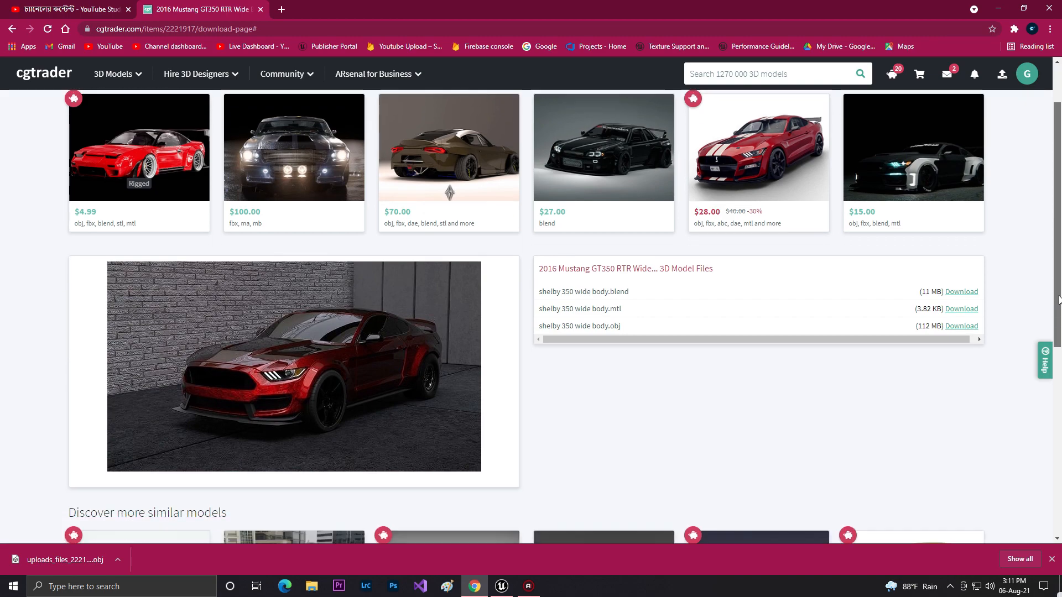
scroll("down", 3)
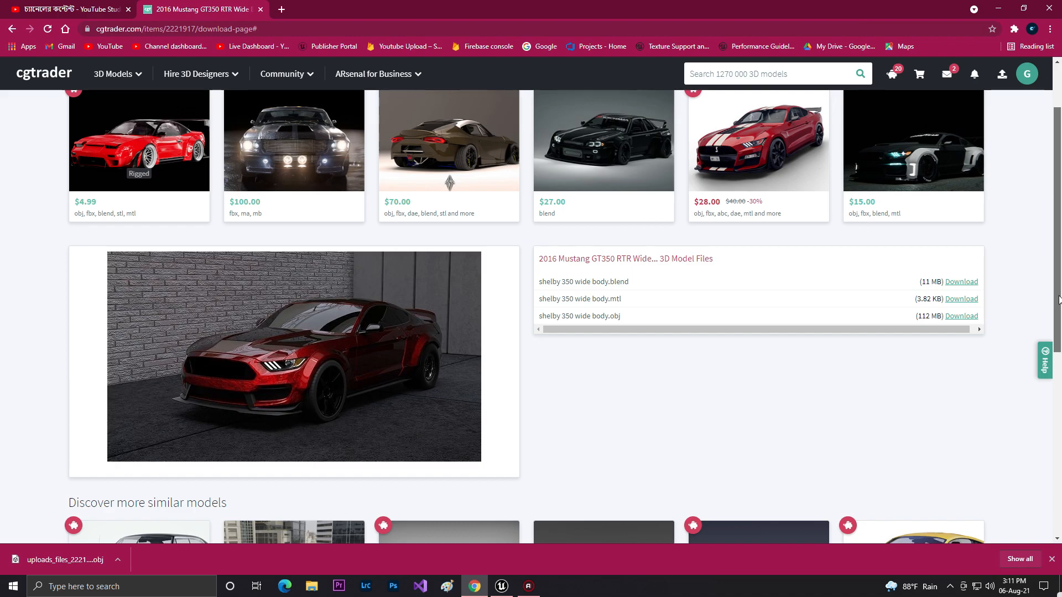
scroll("down", 3)
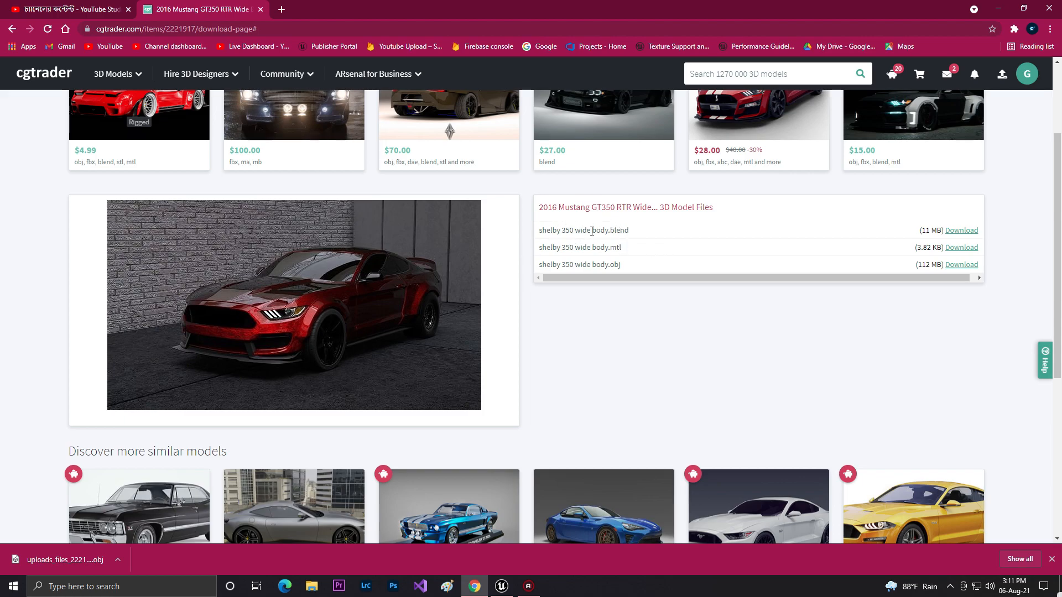
mouse_move(609, 247)
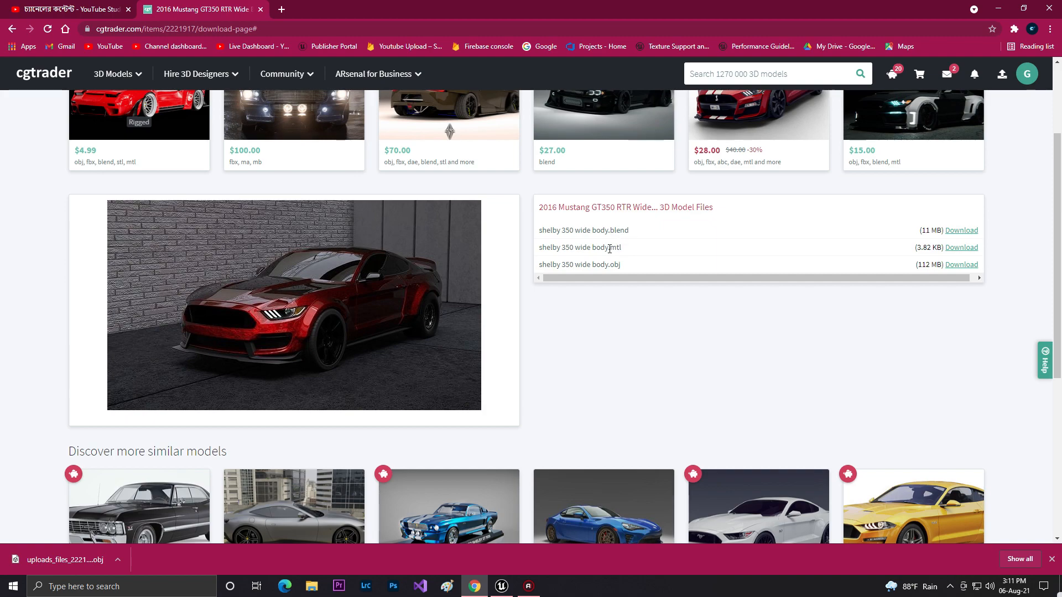
mouse_move(848, 273)
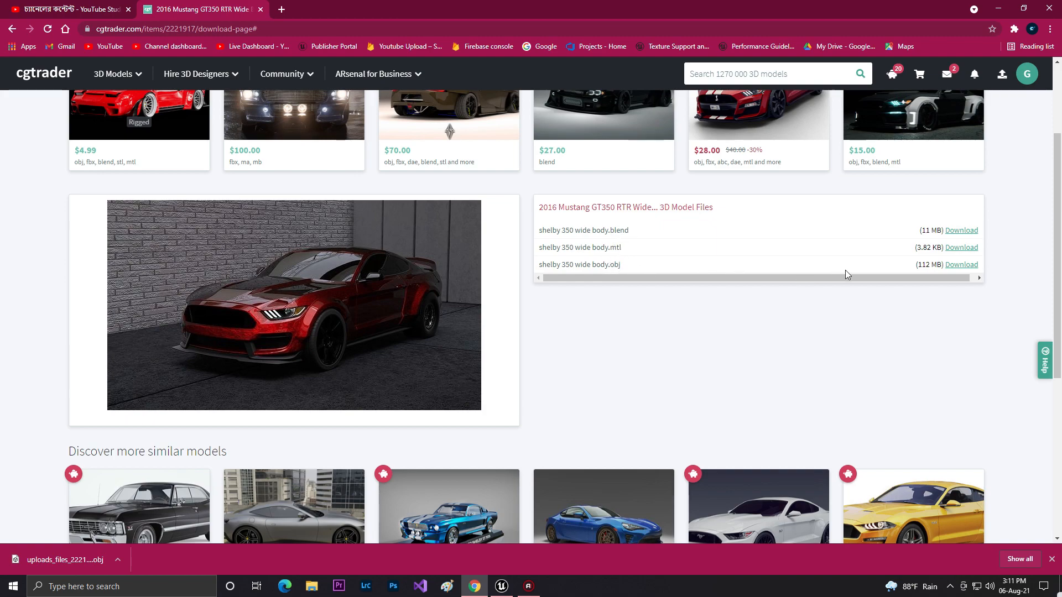
mouse_move(311, 500)
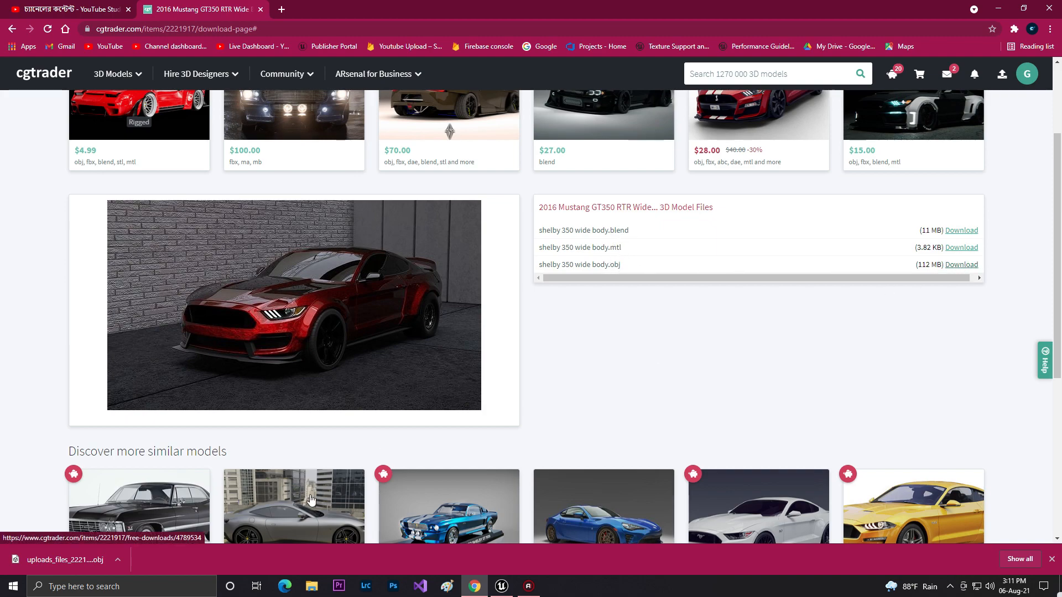
left_click(501, 586)
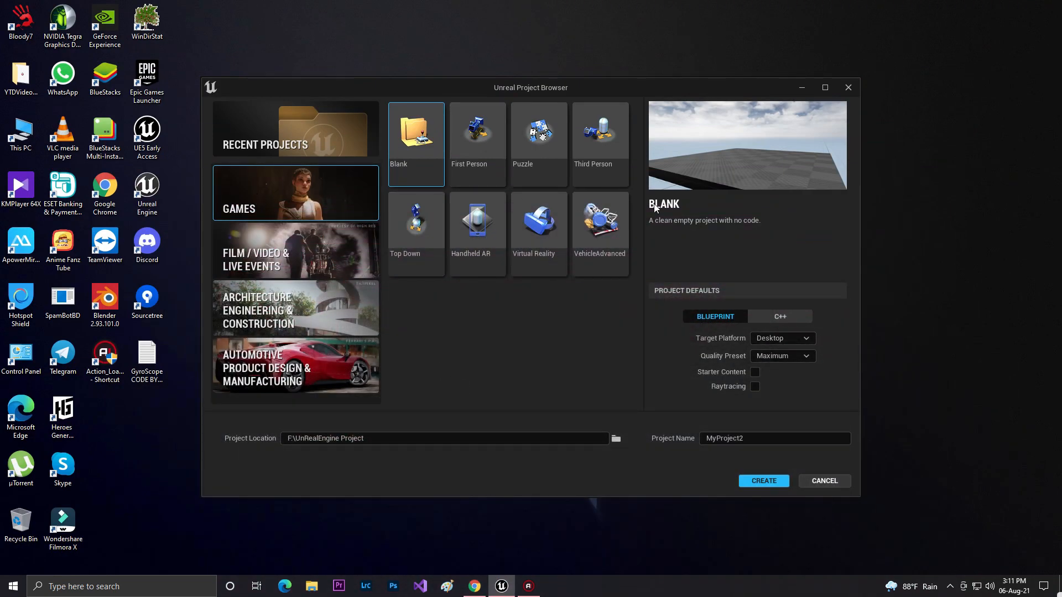
left_click(601, 219)
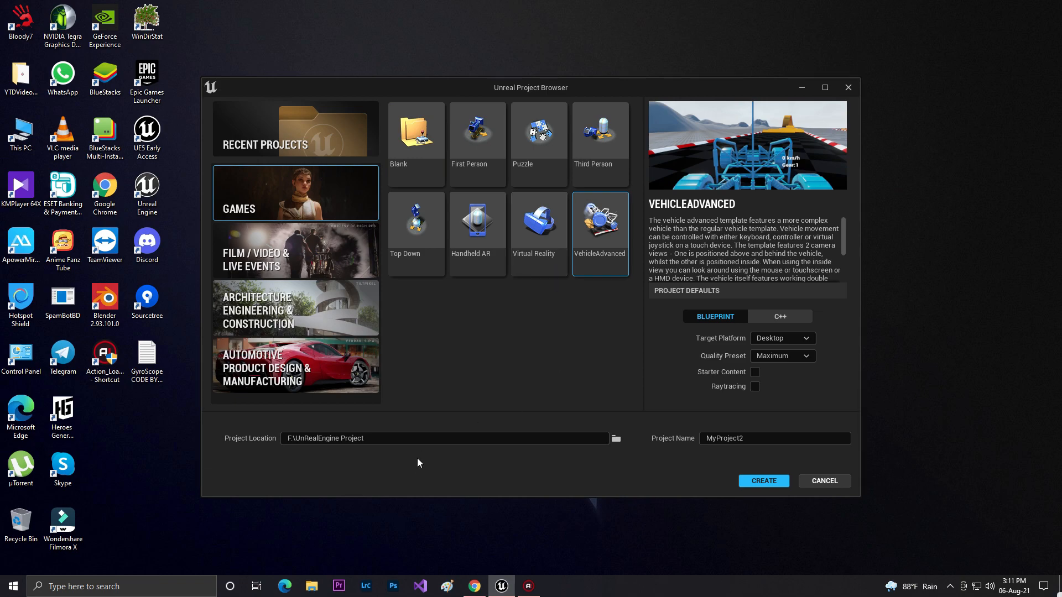
mouse_move(502, 308)
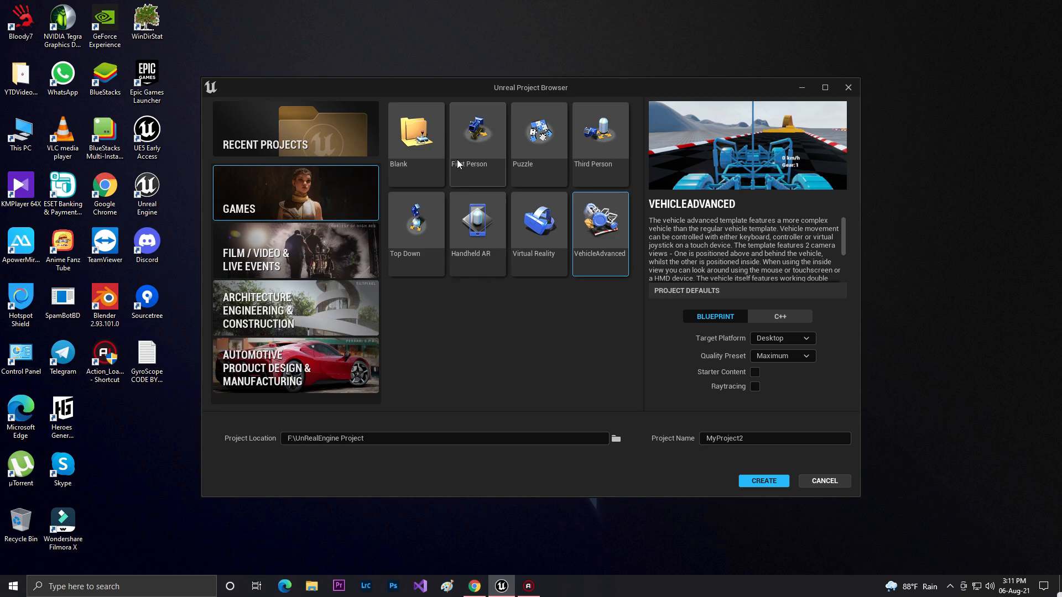
left_click(764, 481)
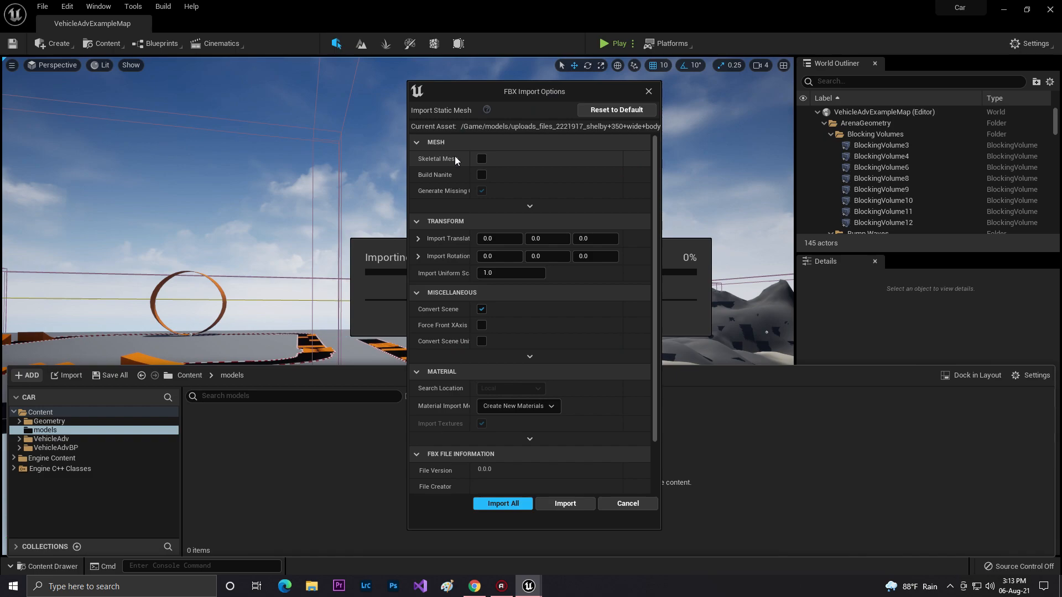
Import the Mustang file as a skeletal mesh into the models folder
left_click(481, 158)
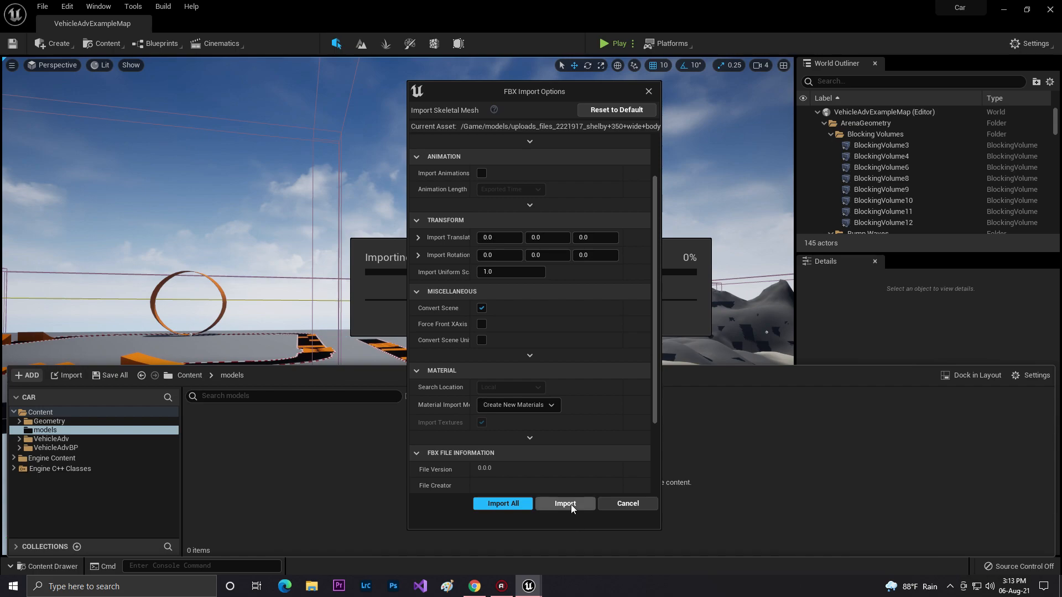
left_click(565, 504)
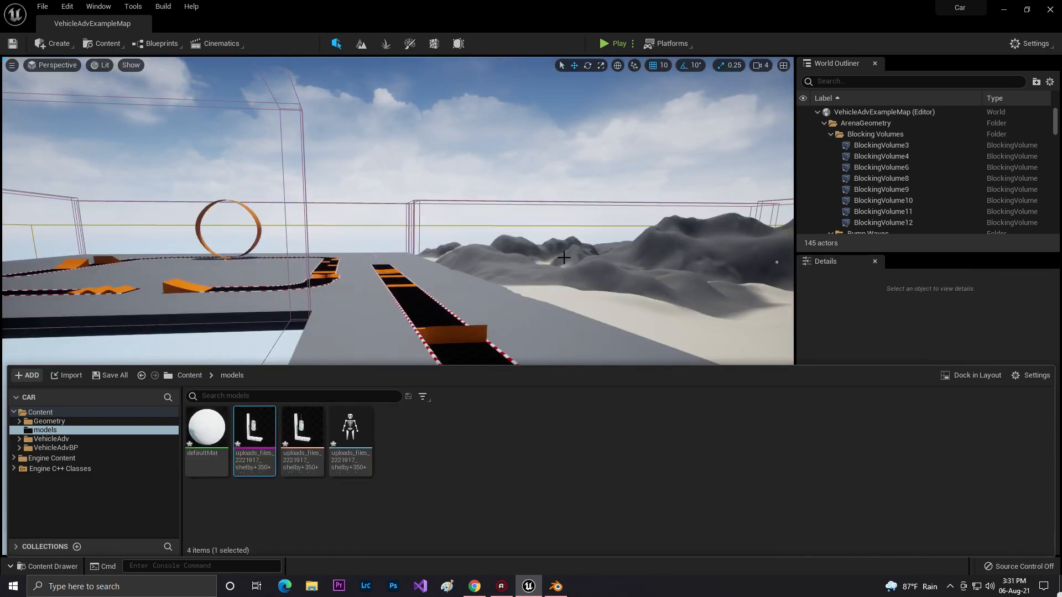
mouse_move(240, 432)
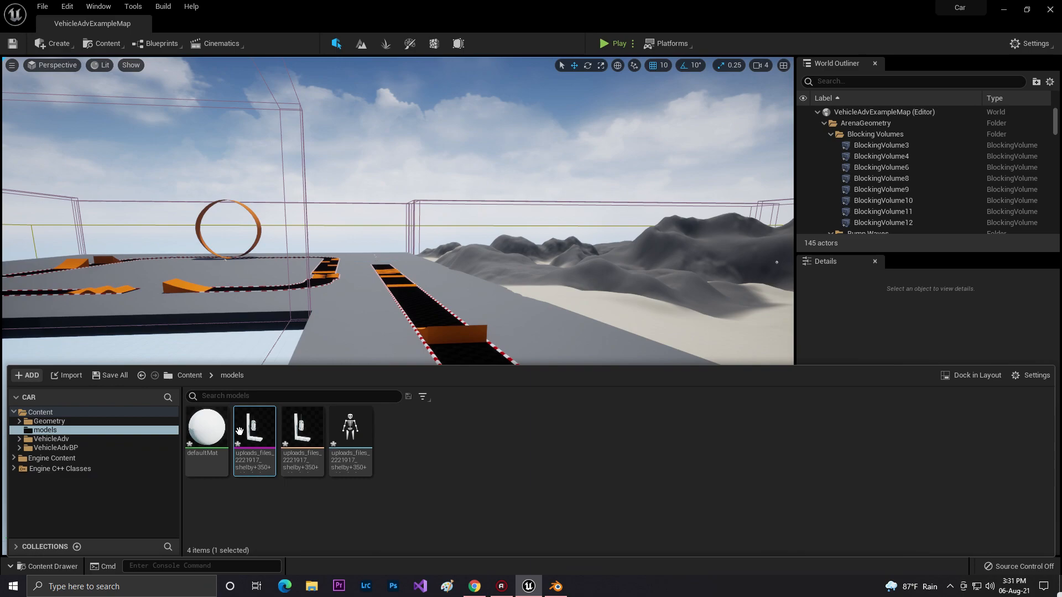
Inspect the imported Mustang mesh asset, then switch programs from the taskbar
double_click(254, 427)
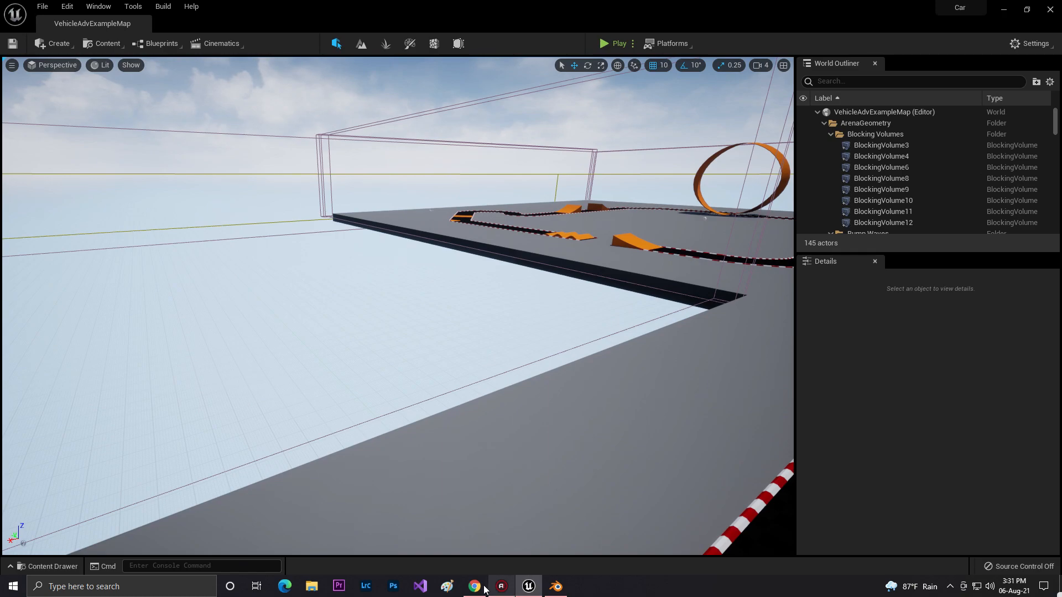
left_click(474, 586)
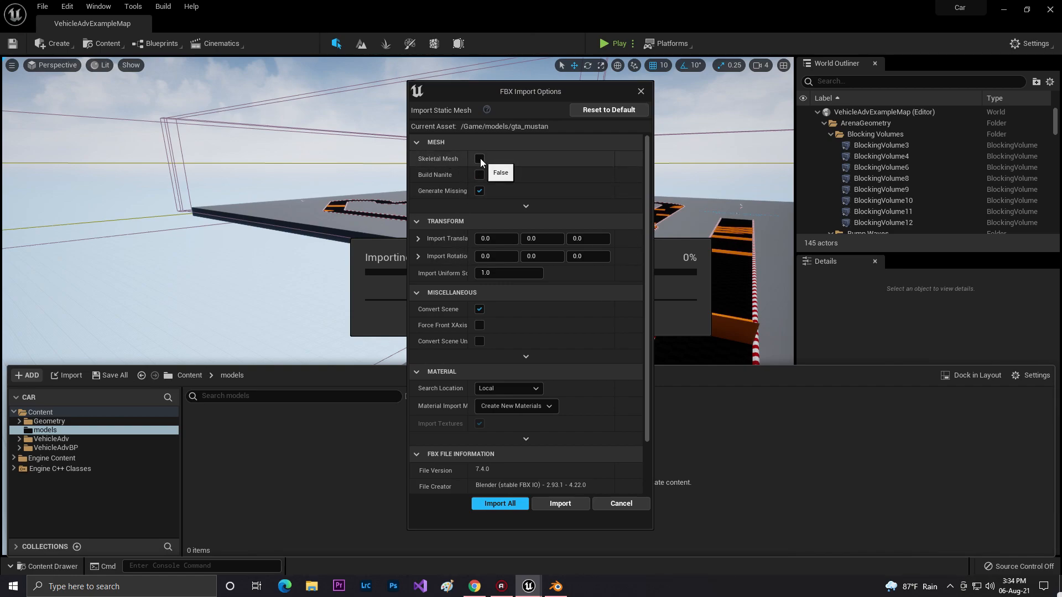
mouse_move(488, 166)
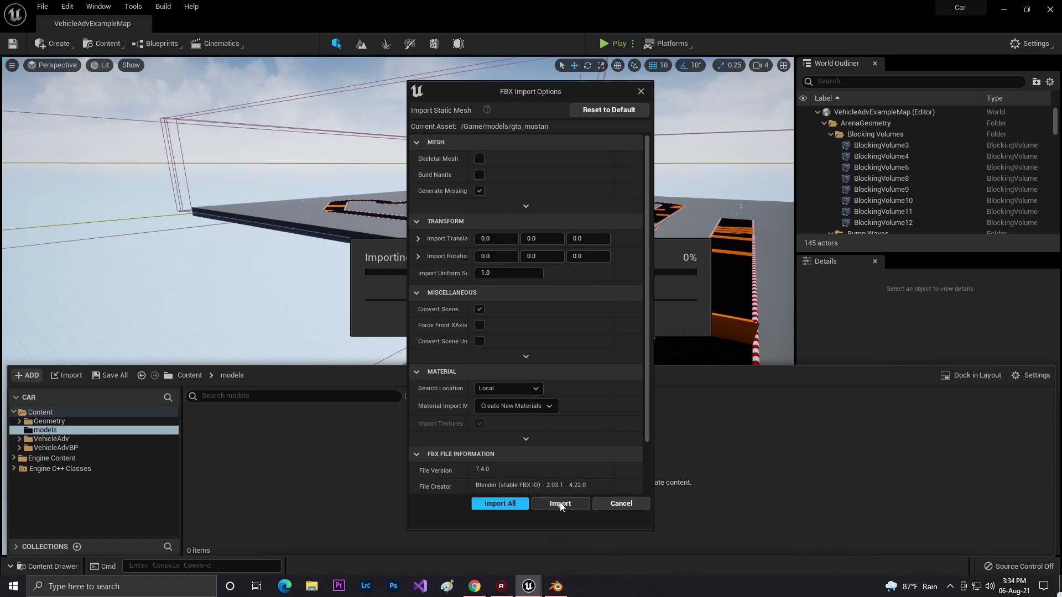
Confirm the import options to start importing the gta_mustan FBX mesh
left_click(560, 503)
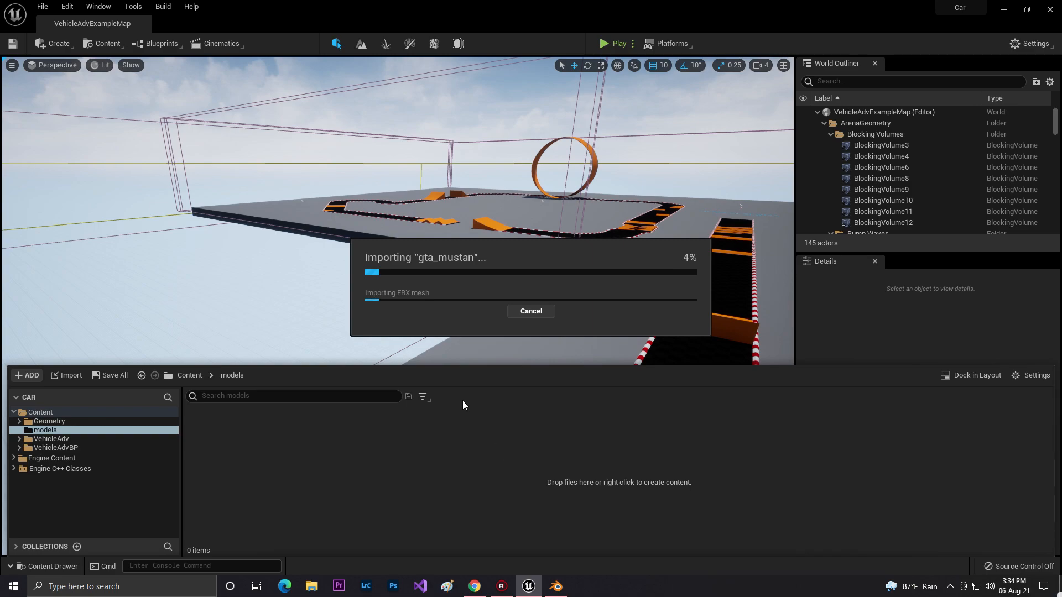
mouse_move(545, 287)
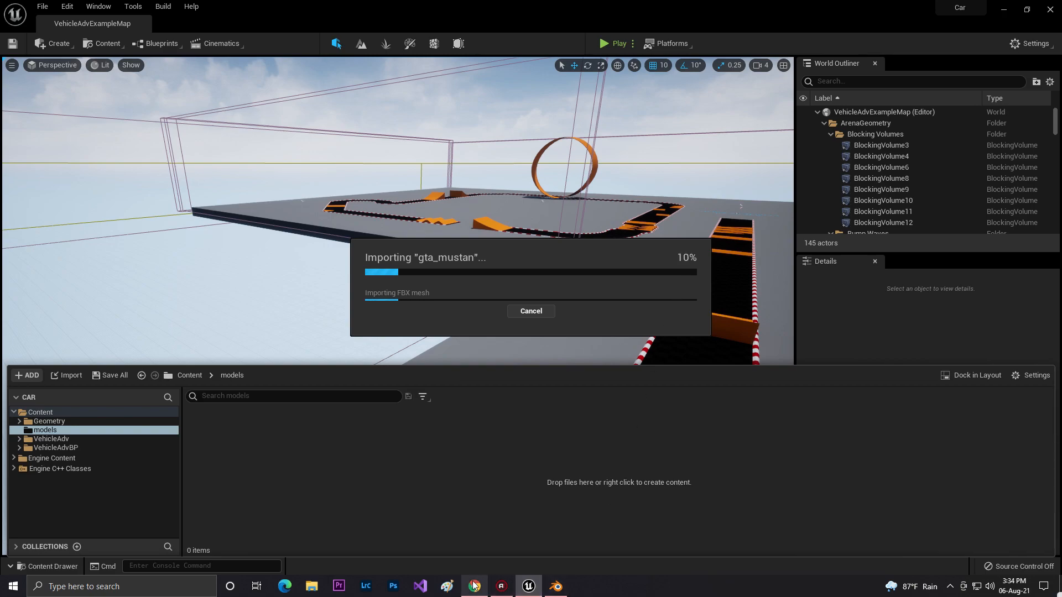
Download the Mustang GT350 .obj file from the CGTrader download page
left_click(474, 586)
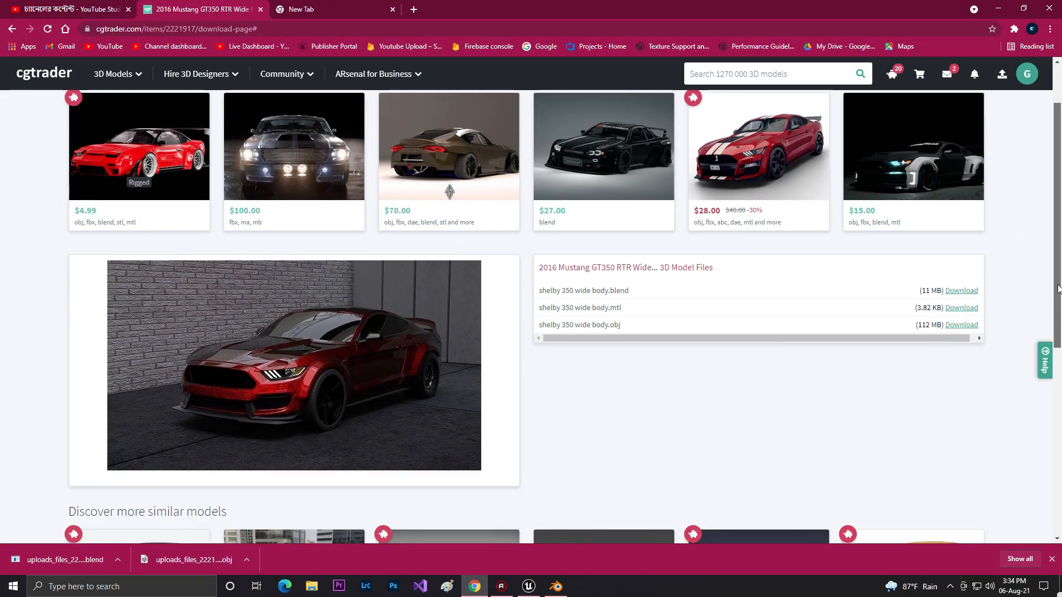
scroll("down", 3)
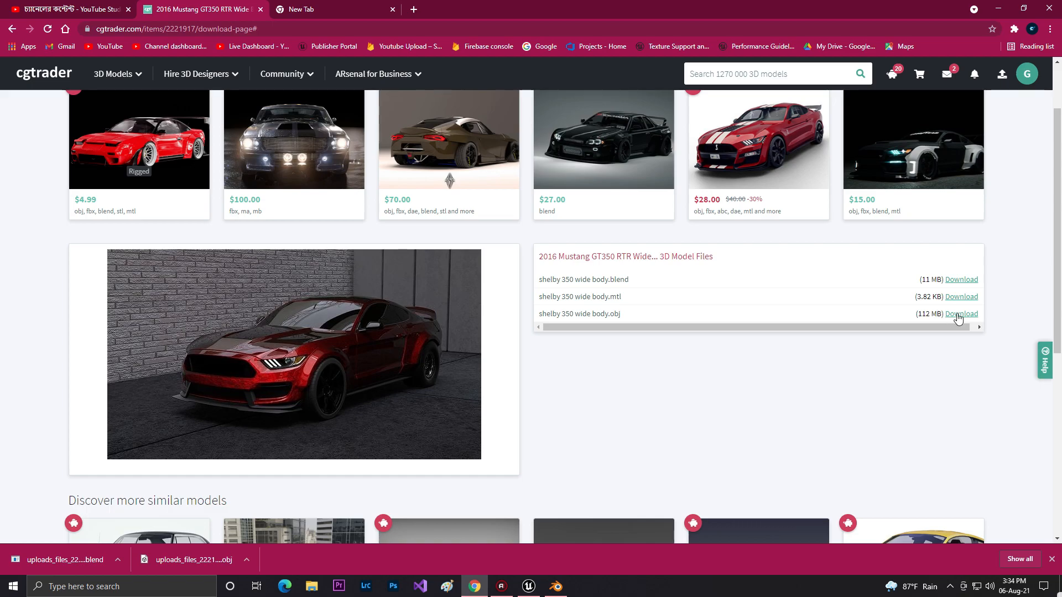
left_click(528, 586)
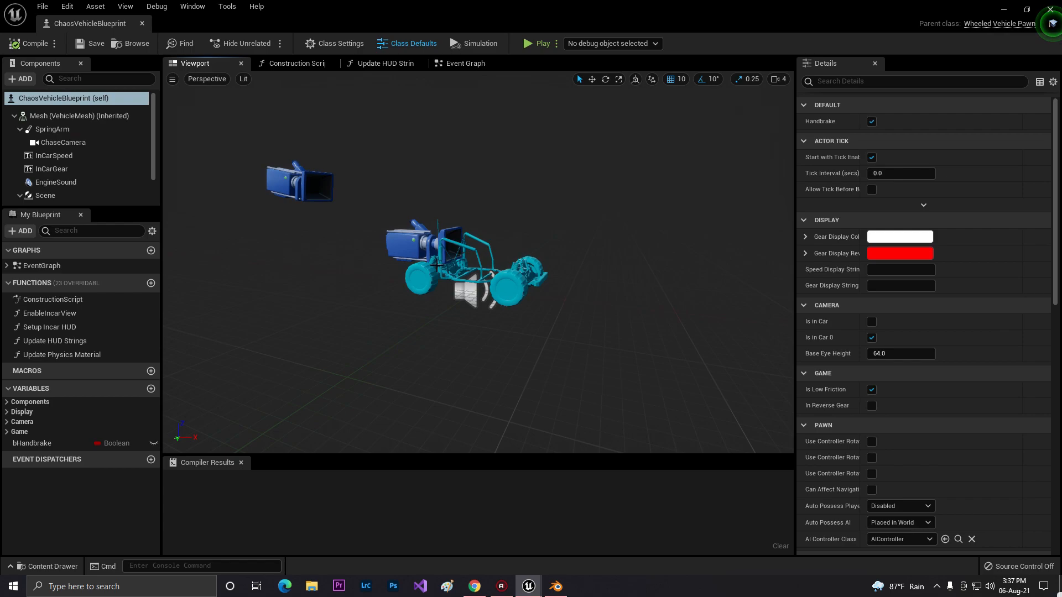
Select the vehicle mesh and gta_mustan_black part components and set their scale to 0.5
left_click(27, 43)
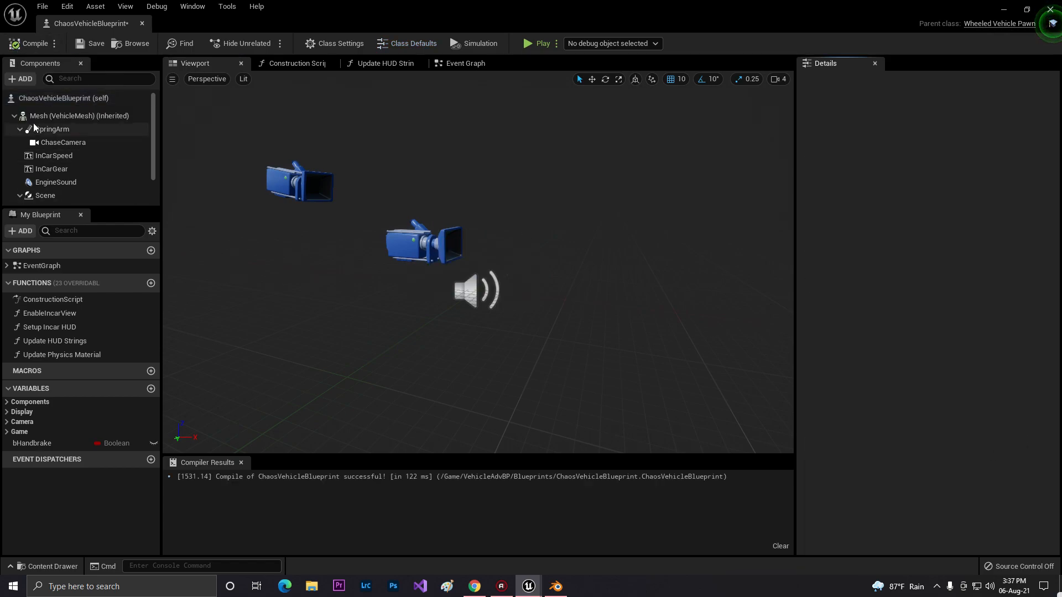
left_click(79, 115)
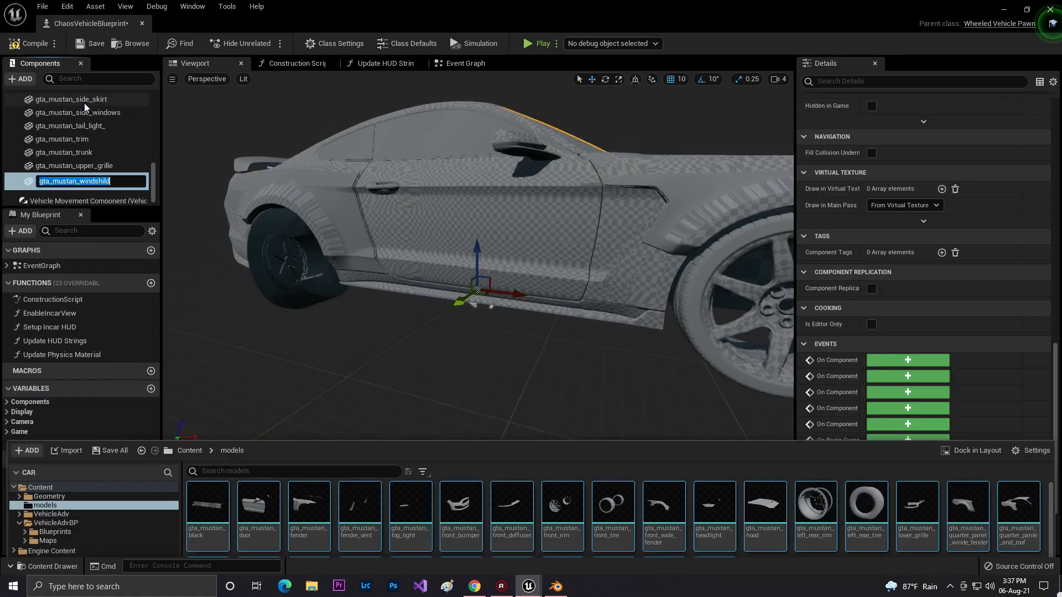
left_click(31, 44)
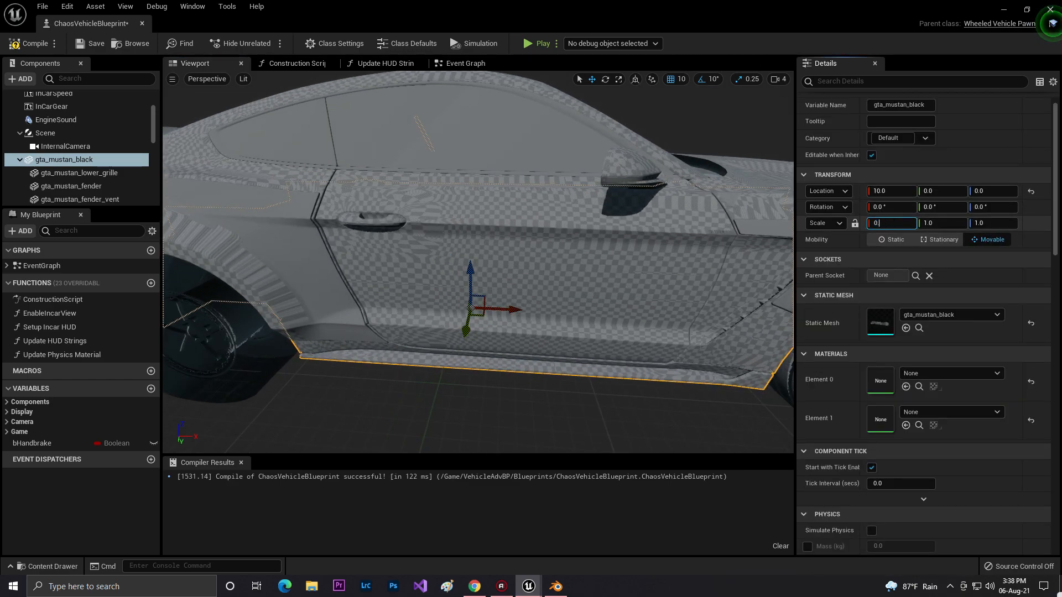
type("0.5")
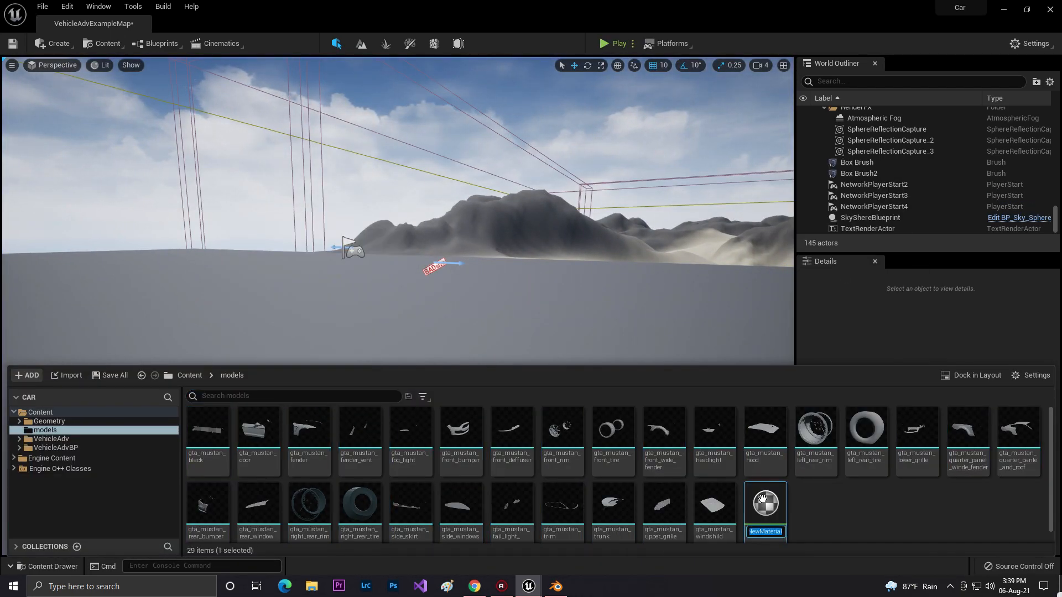
Open NewMaterial and apply its Base Color parameter graph
double_click(766, 501)
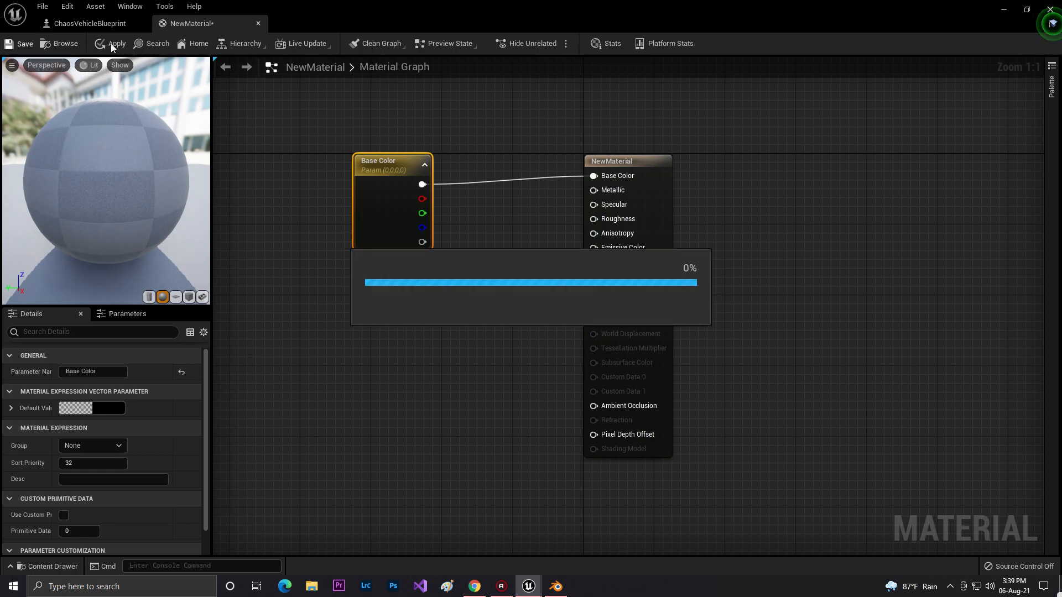
left_click(116, 44)
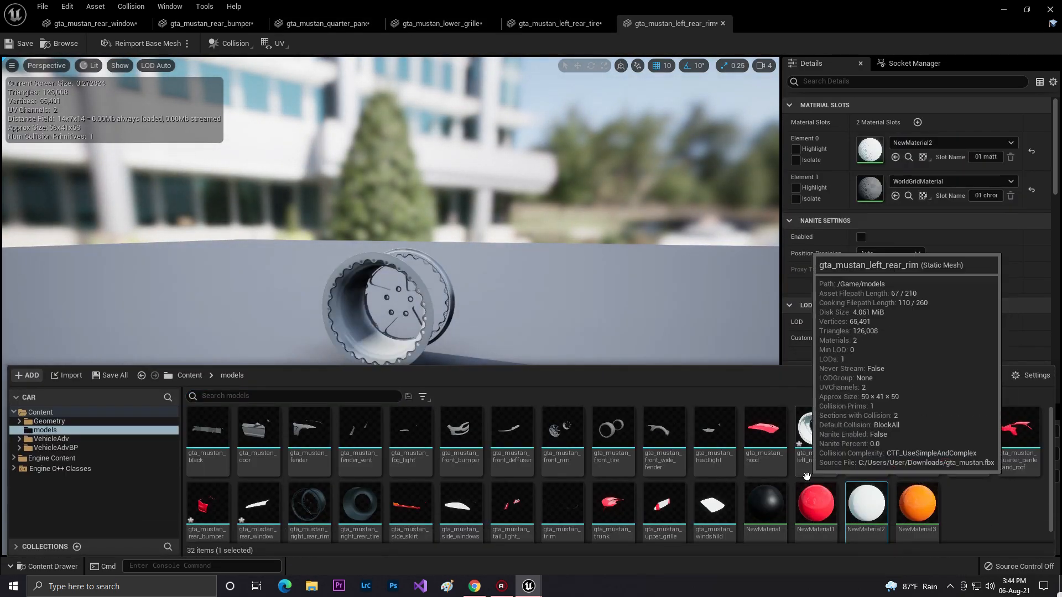
Give Mustang part meshes red, white, black and orange materials, then place the vehicle in the map
double_click(715, 430)
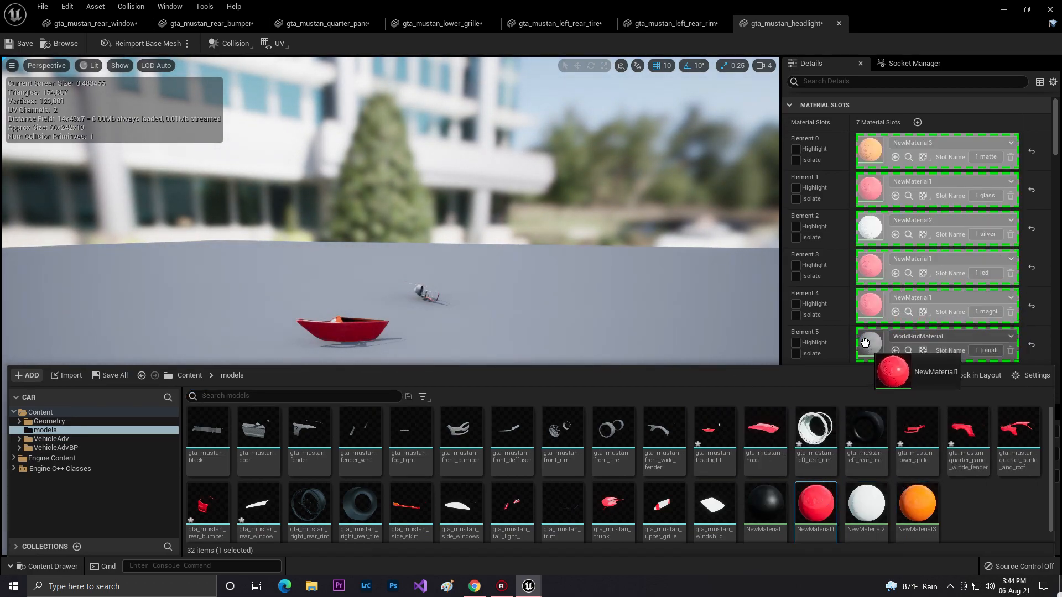
double_click(663, 430)
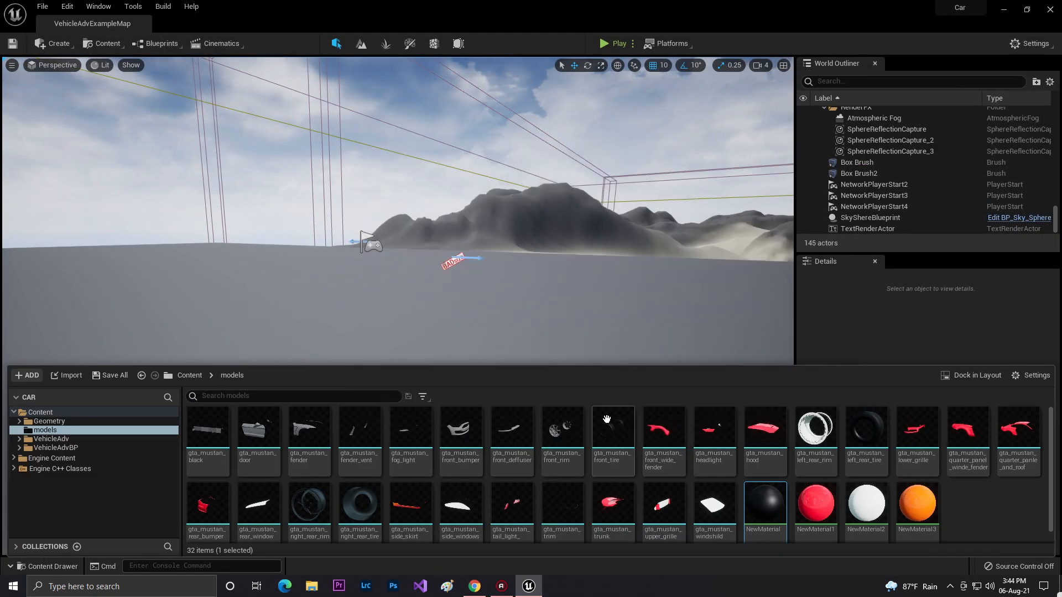
double_click(512, 430)
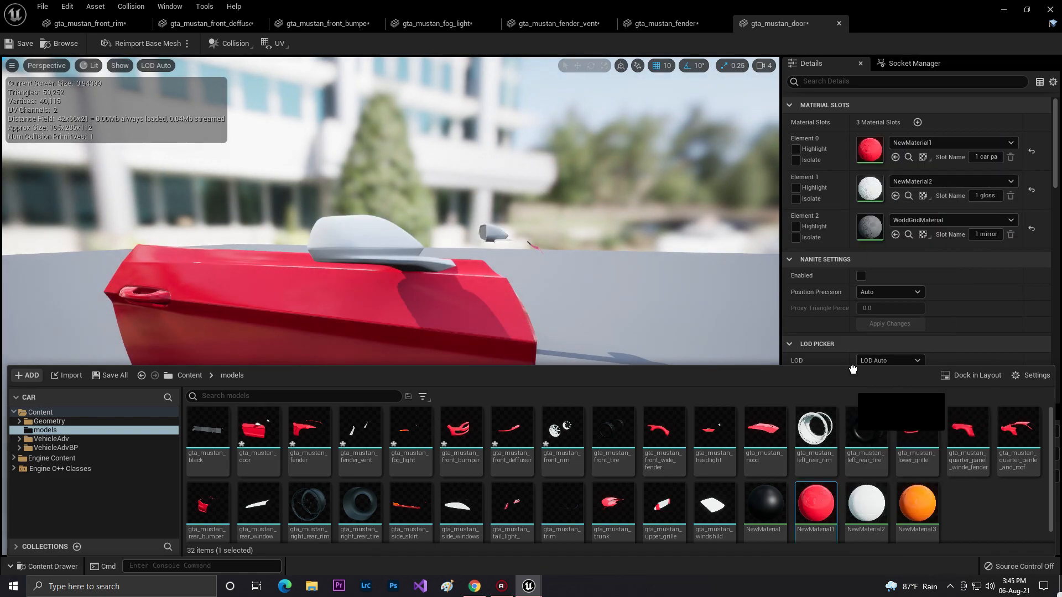
double_click(207, 429)
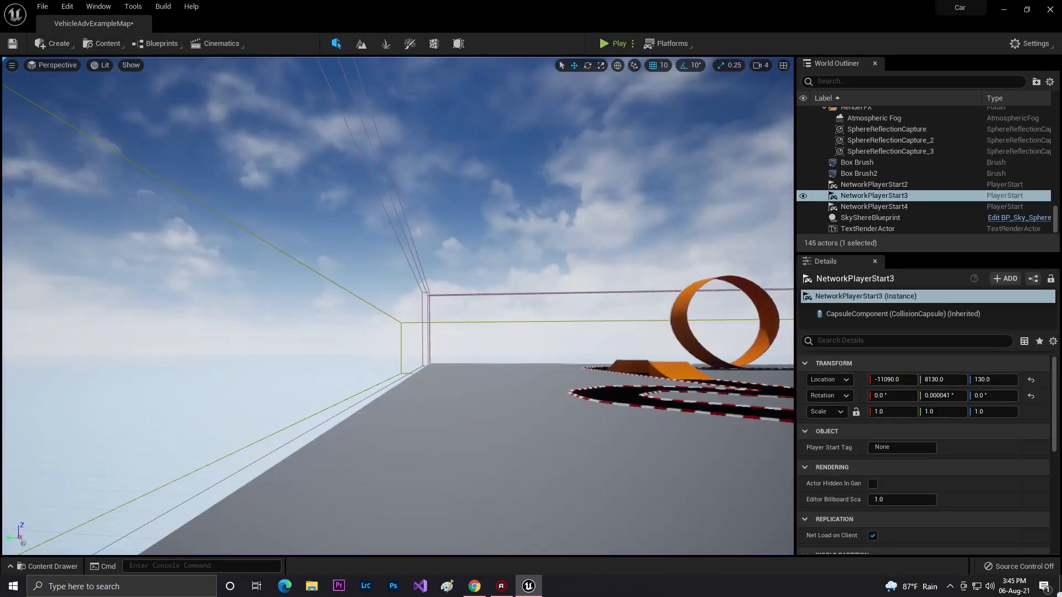
left_click(876, 184)
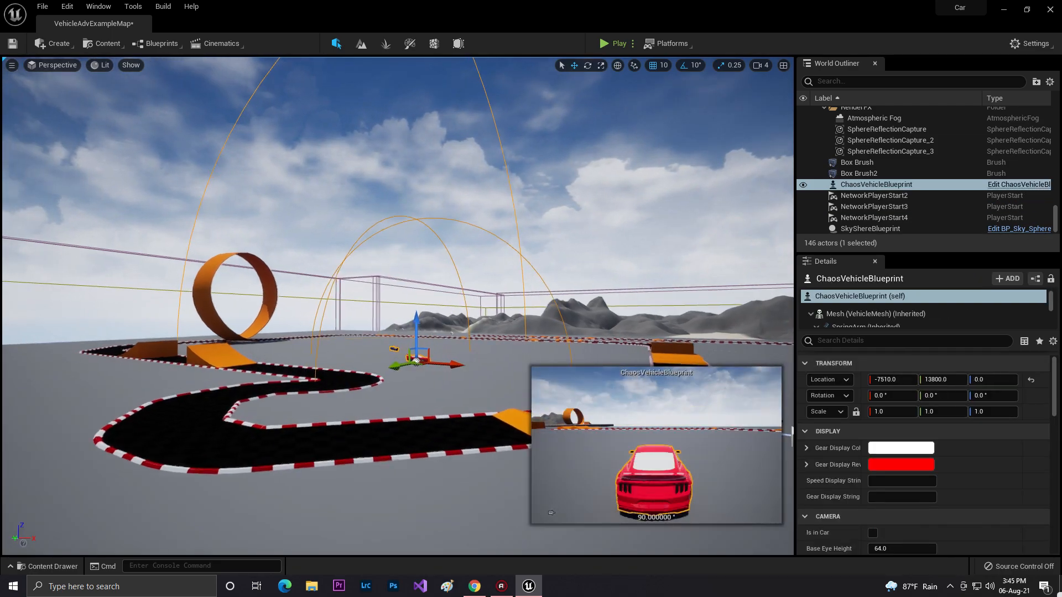
left_click(870, 218)
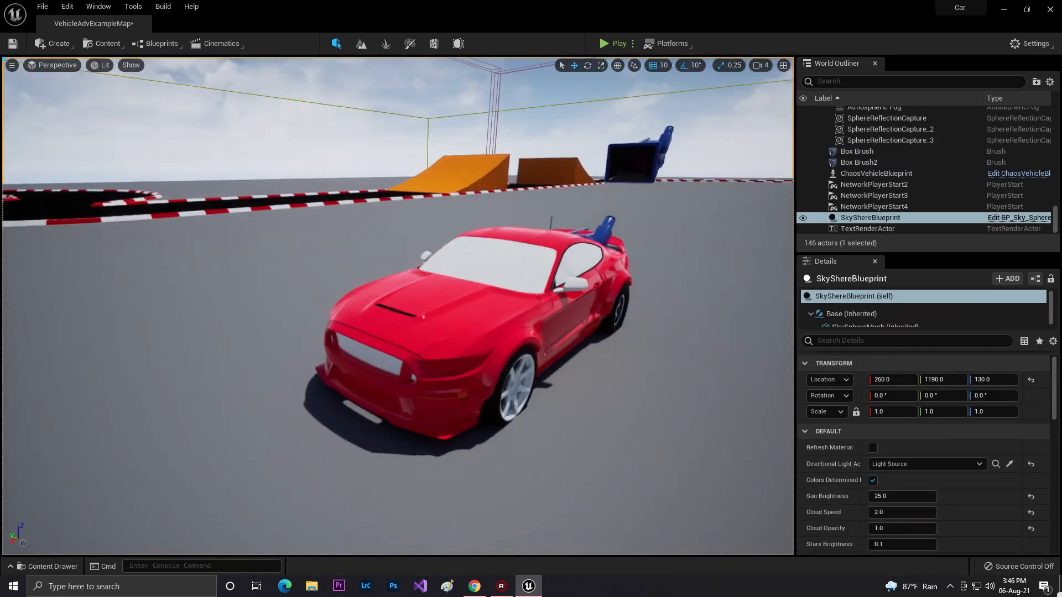